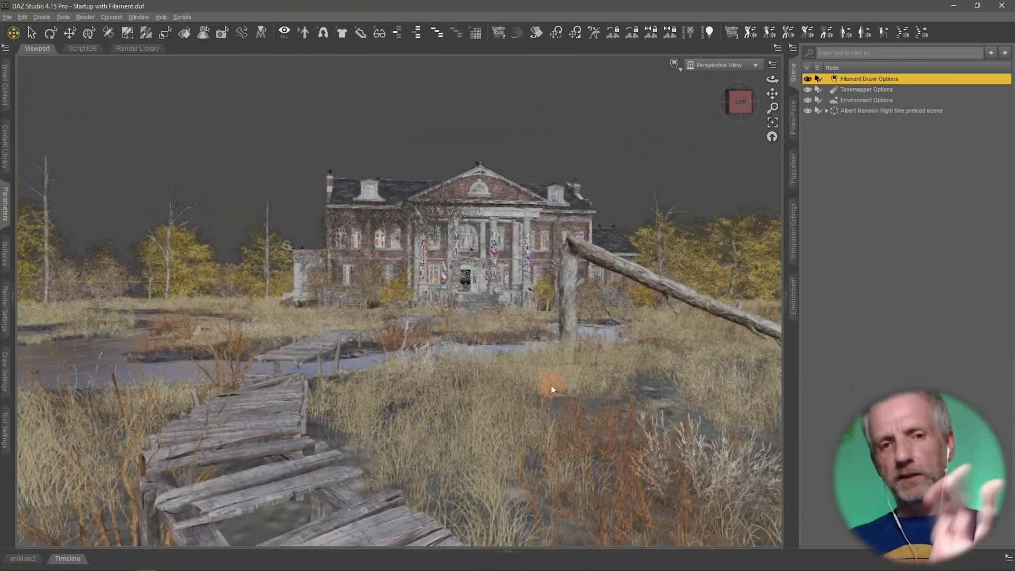
# Bring up the Render Settings pane beside the Albert Mansion night scene
pyautogui.click(771, 65)
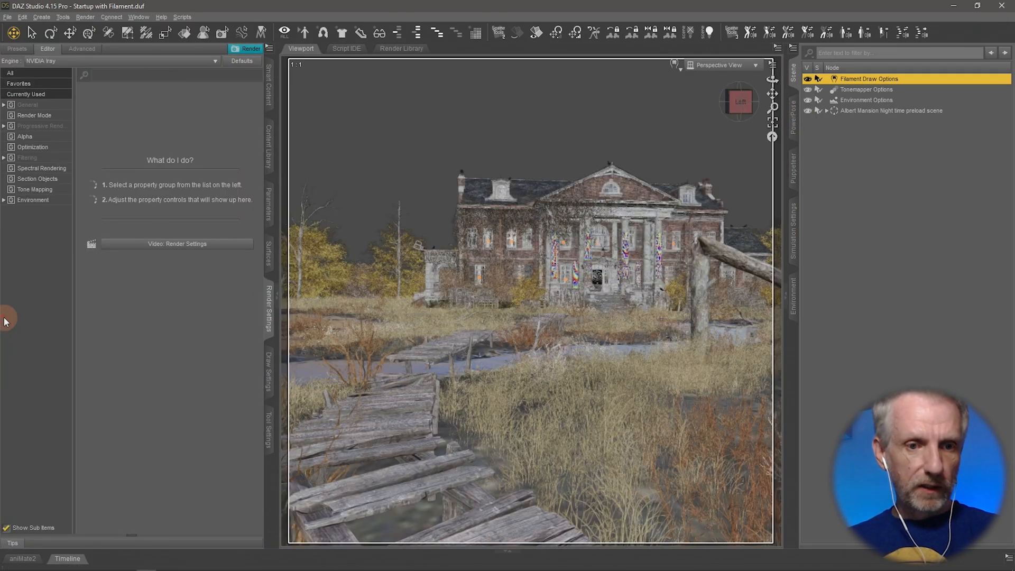
# Set the render dimensions to the HD 720p preset (16:9, 1280×720) and collapse the pane
pyautogui.click(28, 105)
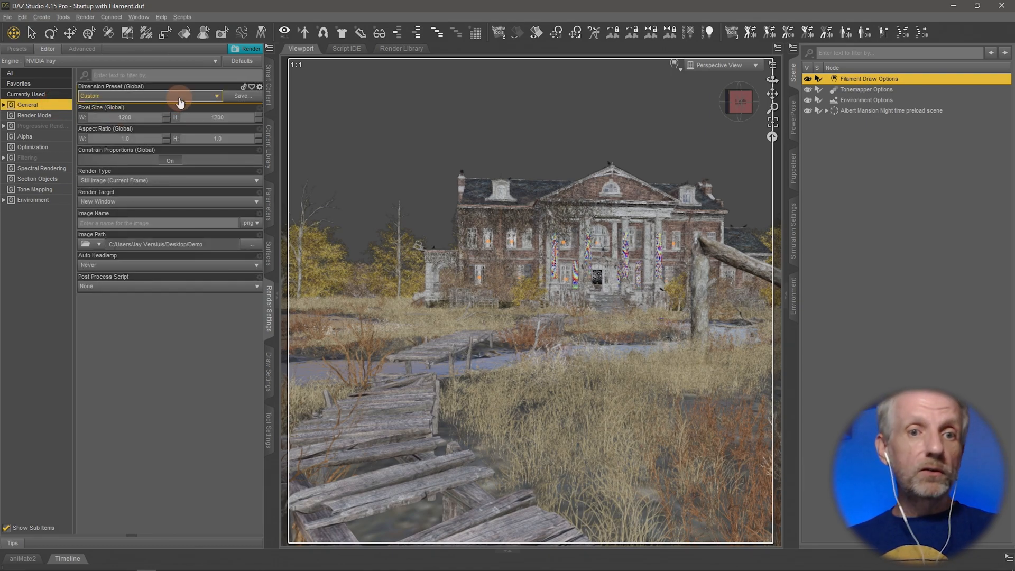
pyautogui.click(181, 96)
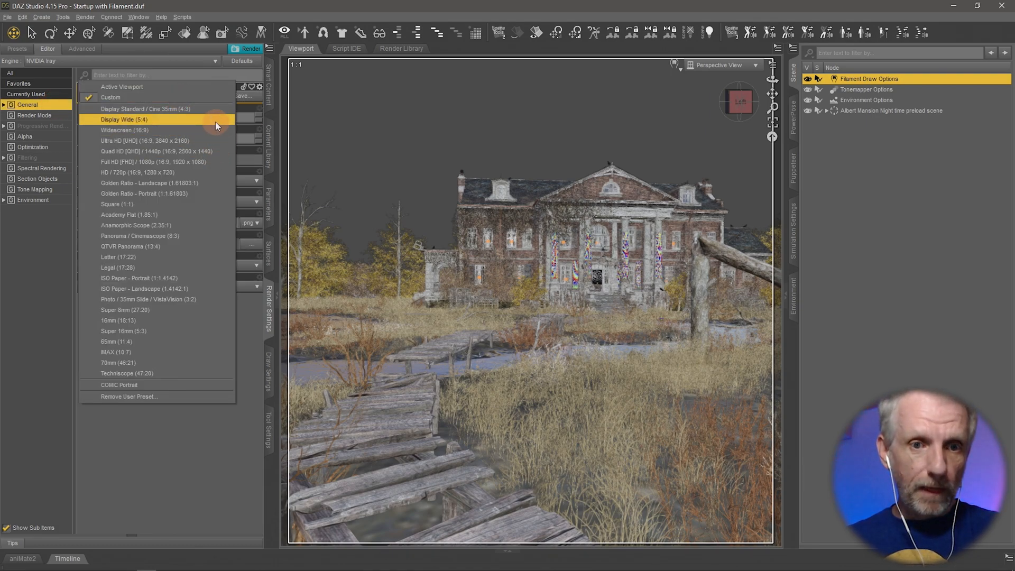
pyautogui.moveTo(155, 160)
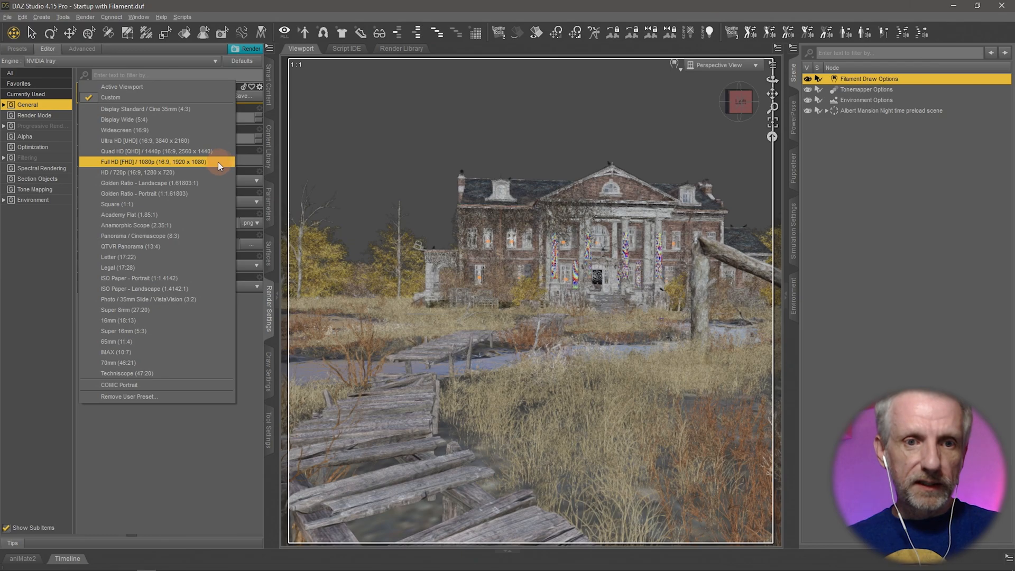
pyautogui.click(137, 172)
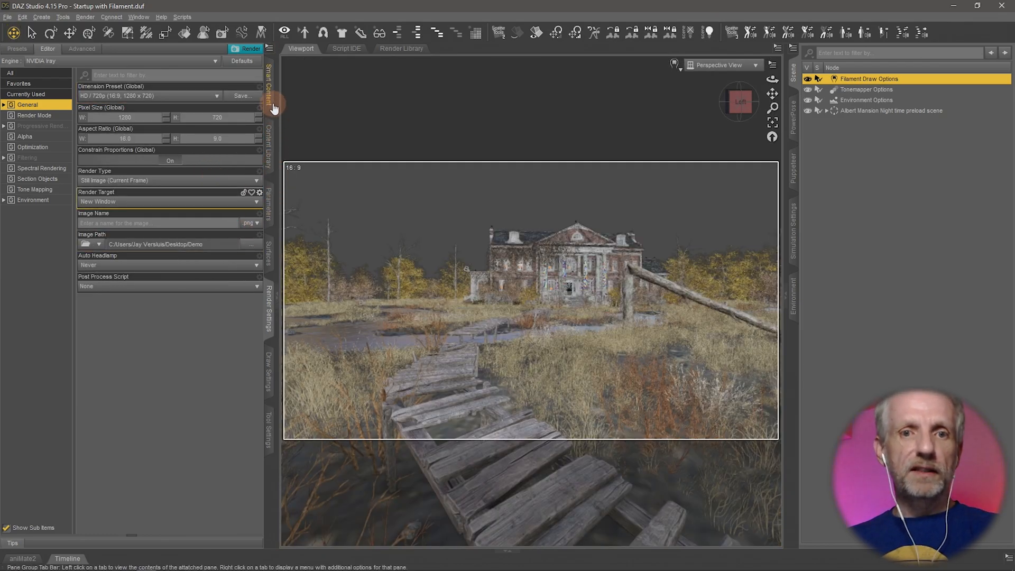
pyautogui.click(268, 108)
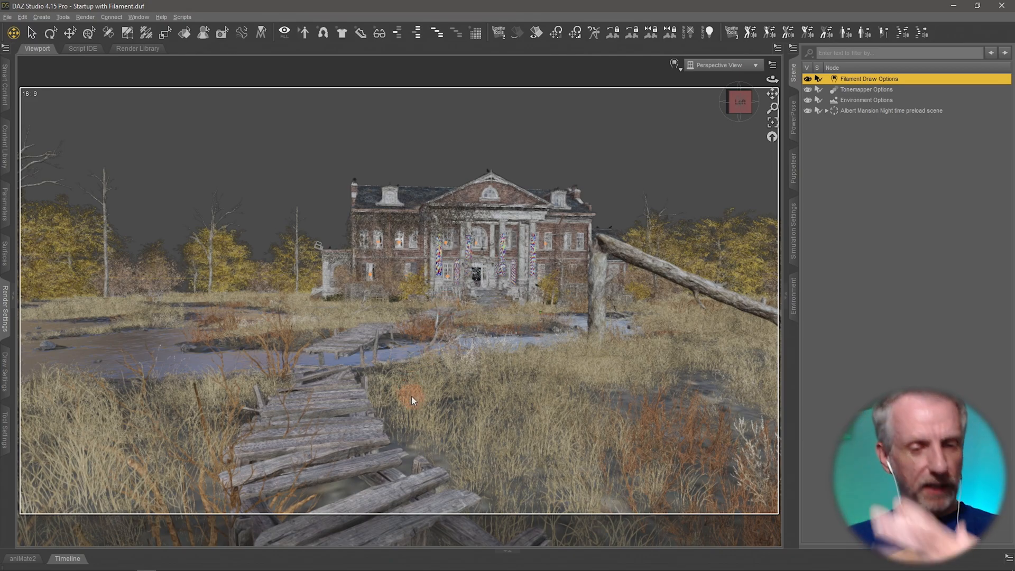
pyautogui.moveTo(413, 399)
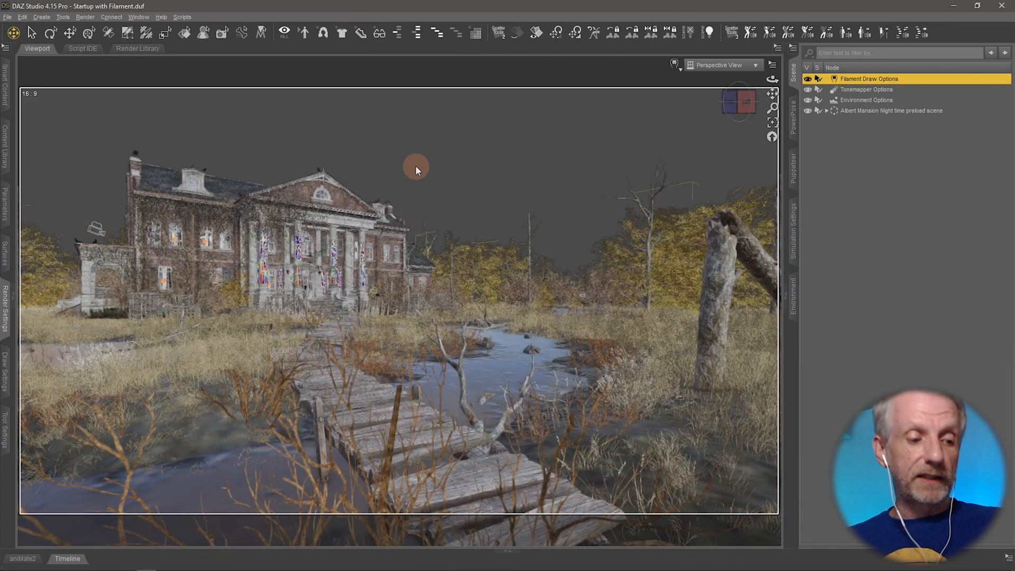
# Create a new camera that copies the active view of the mansion
pyautogui.click(42, 17)
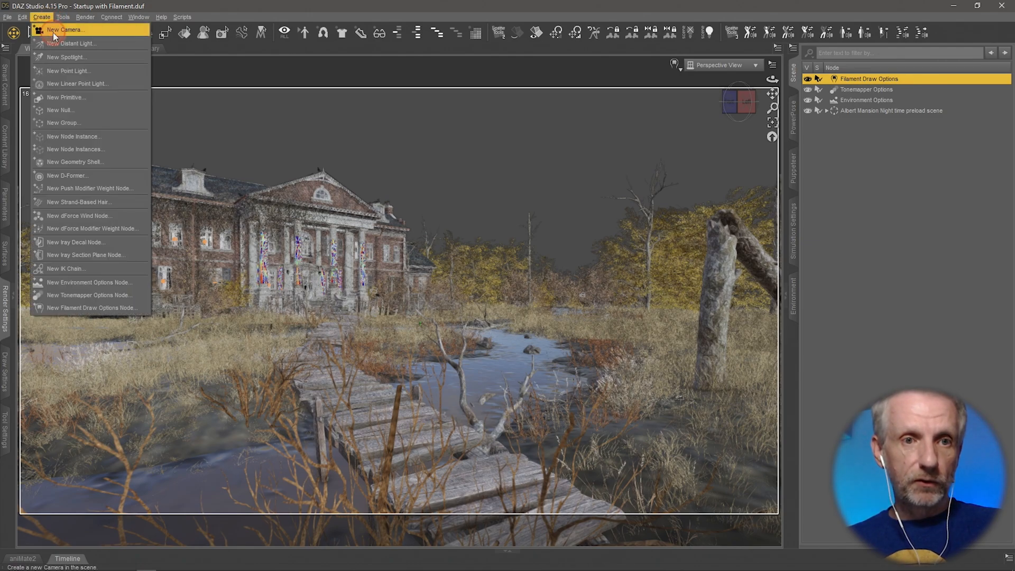
pyautogui.click(65, 29)
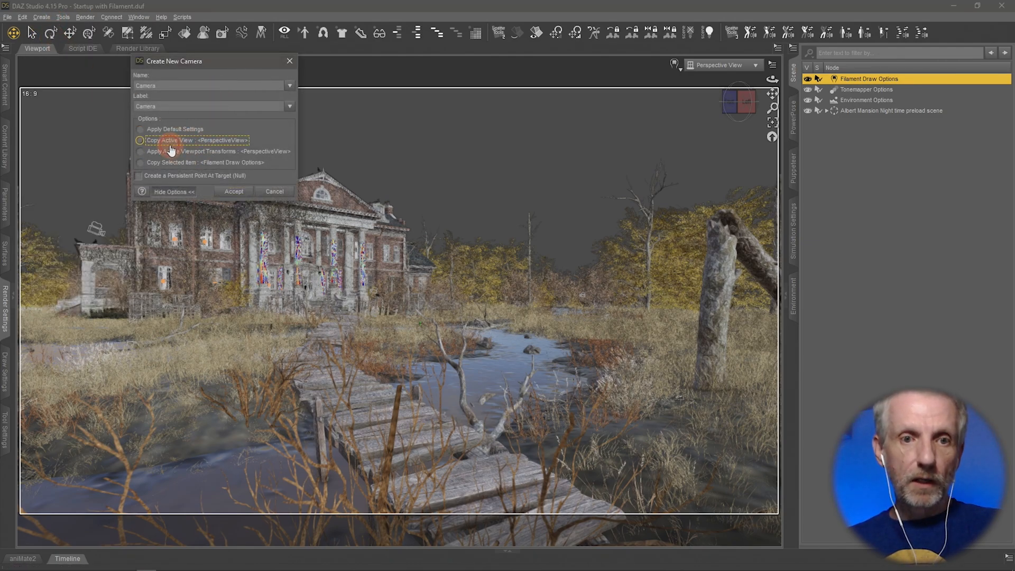
pyautogui.click(232, 191)
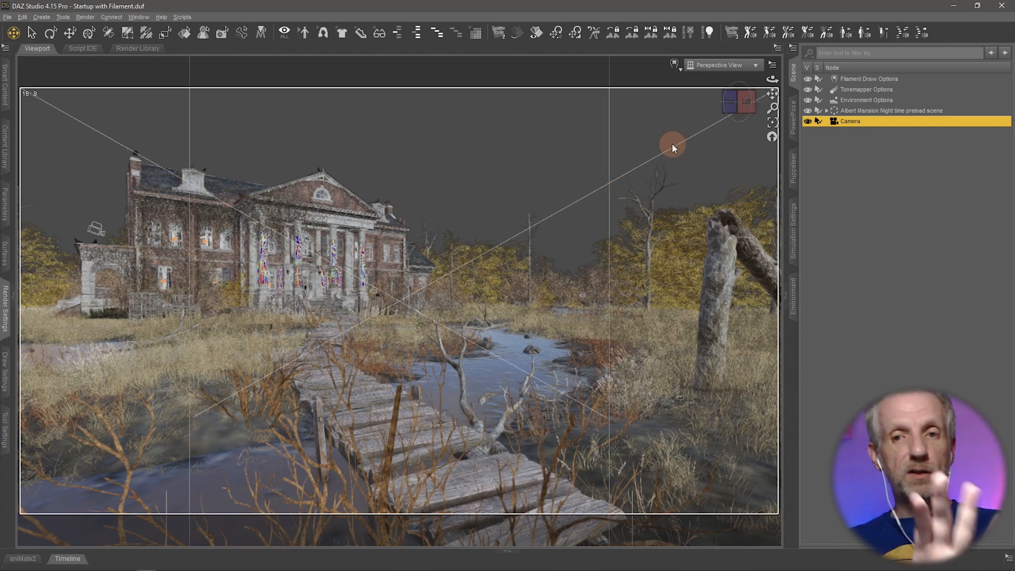
pyautogui.click(753, 64)
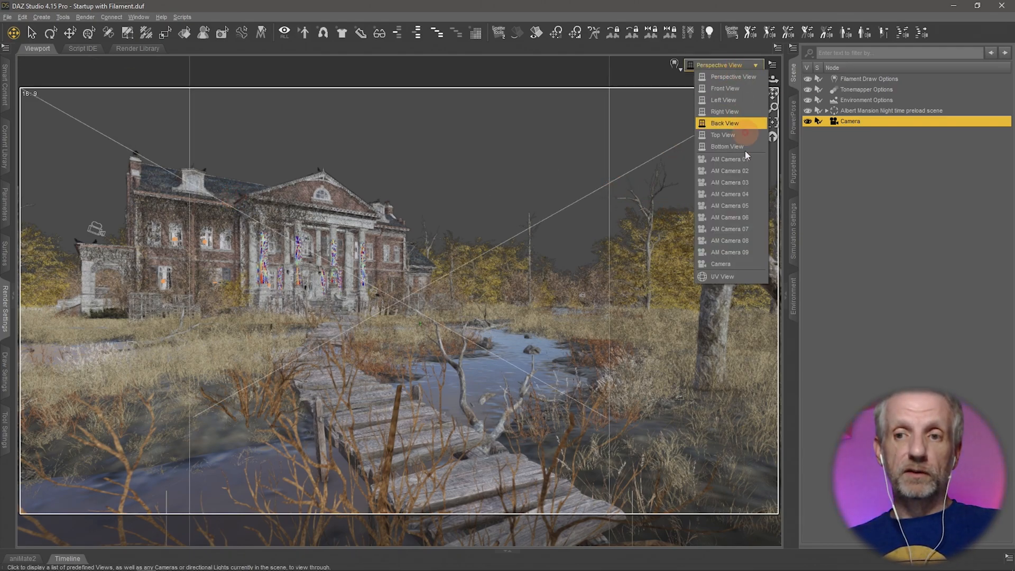
pyautogui.moveTo(729, 217)
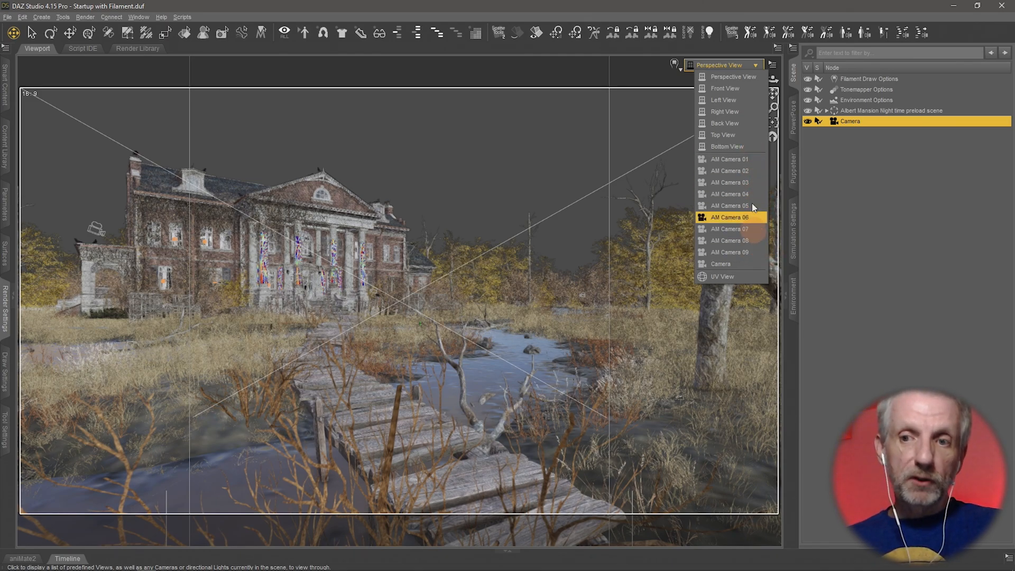
# Preview AIII Camera 02 and AIII Camera 04, then return to the new camera
pyautogui.click(728, 159)
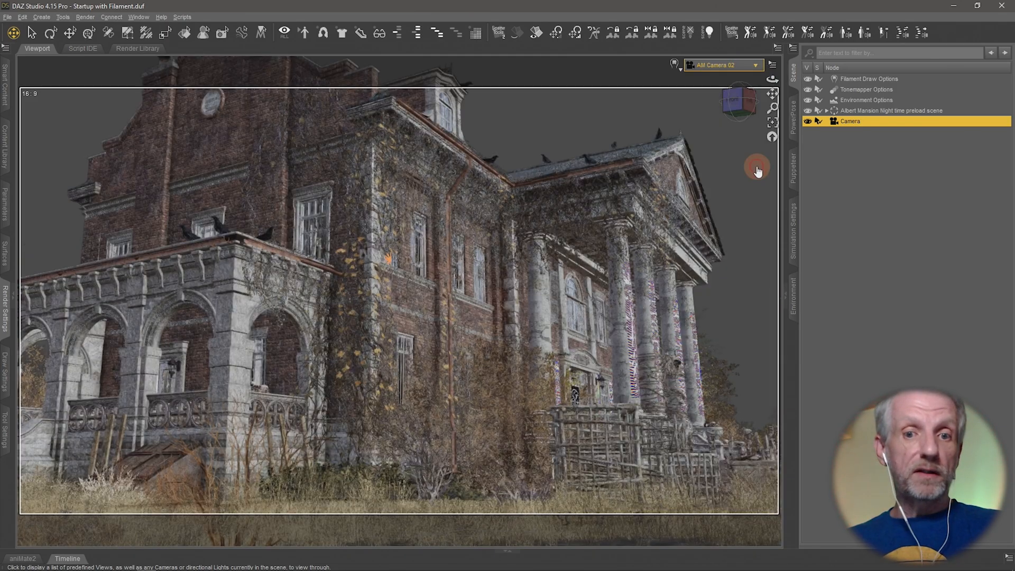
pyautogui.click(753, 65)
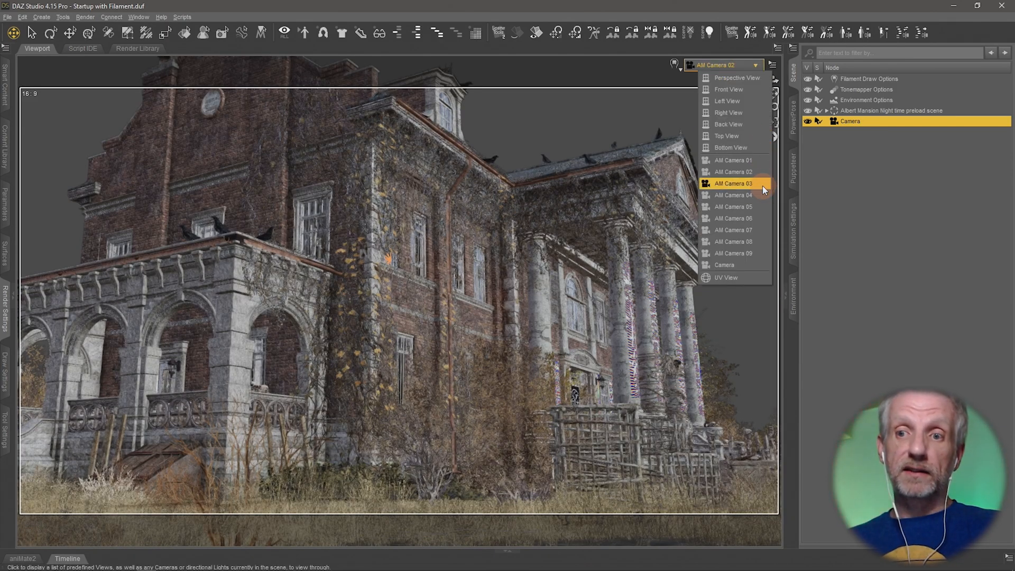
pyautogui.click(734, 194)
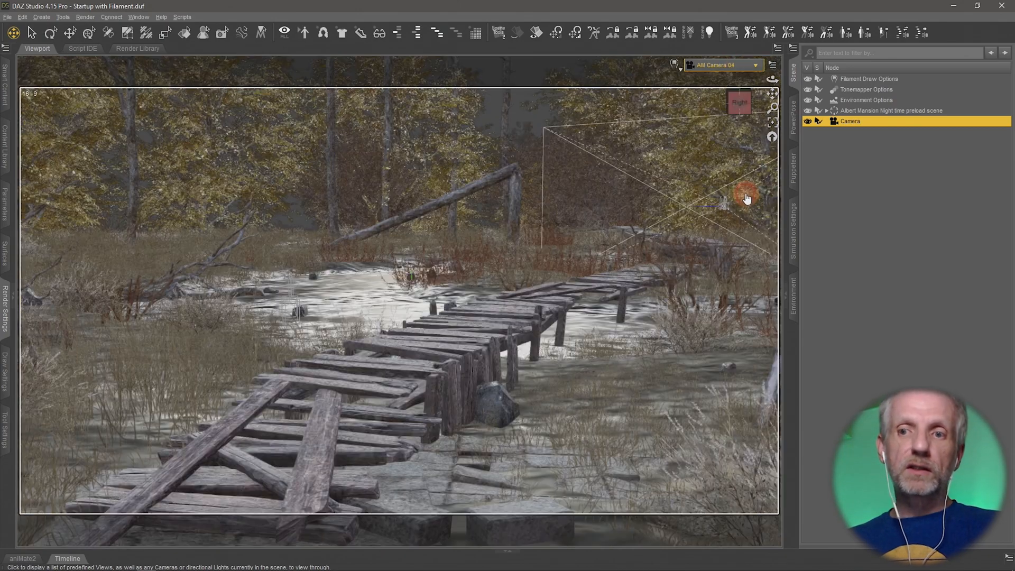
pyautogui.click(753, 65)
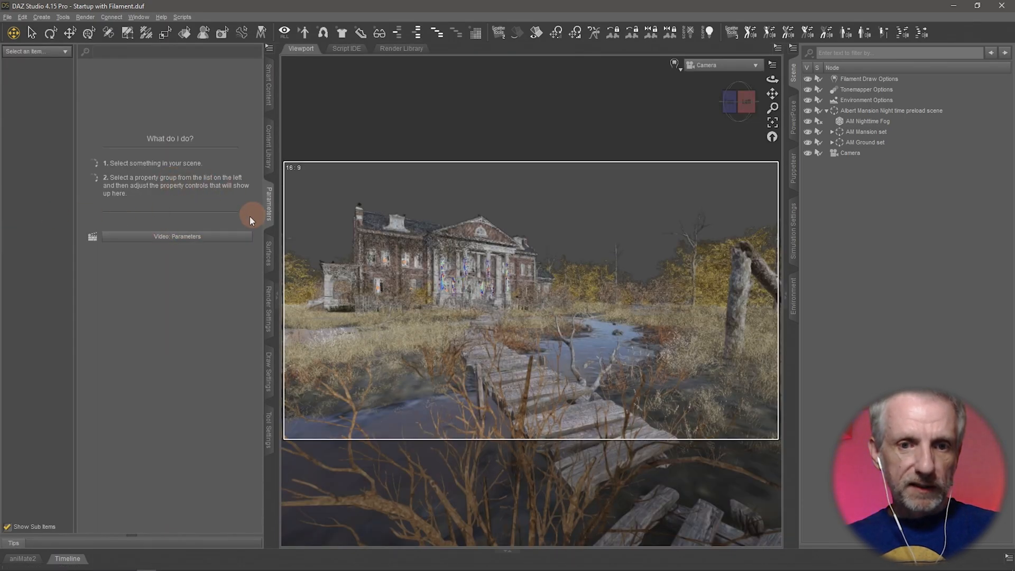
# Select the new camera and show its lens options with 38 mm focal length
pyautogui.click(849, 152)
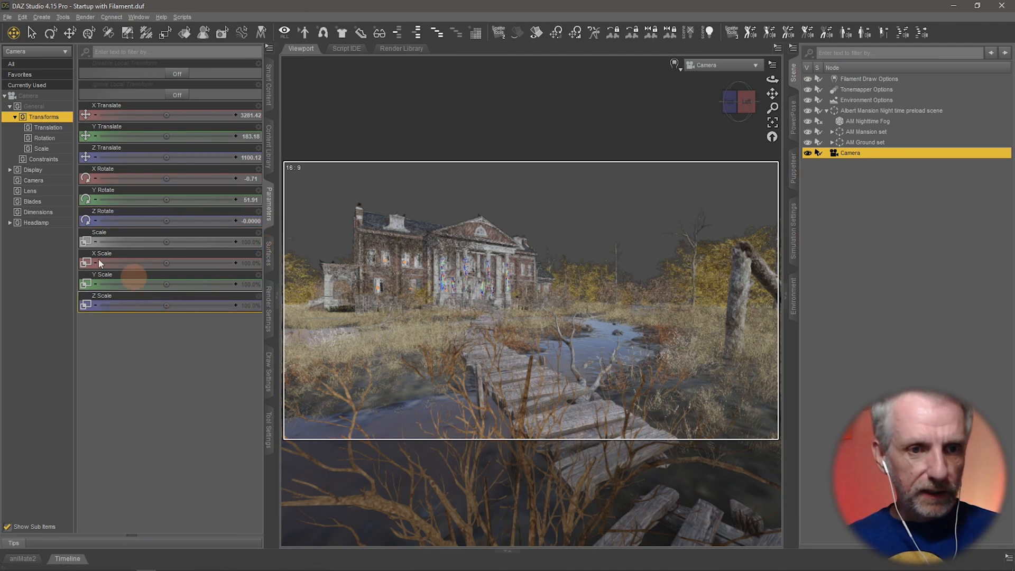
pyautogui.click(33, 180)
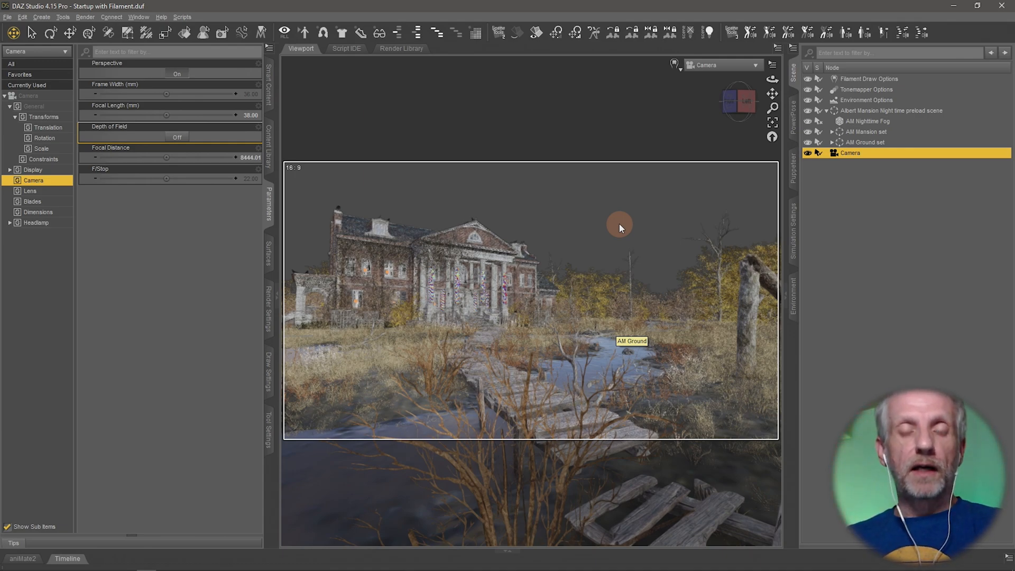
pyautogui.moveTo(573, 229)
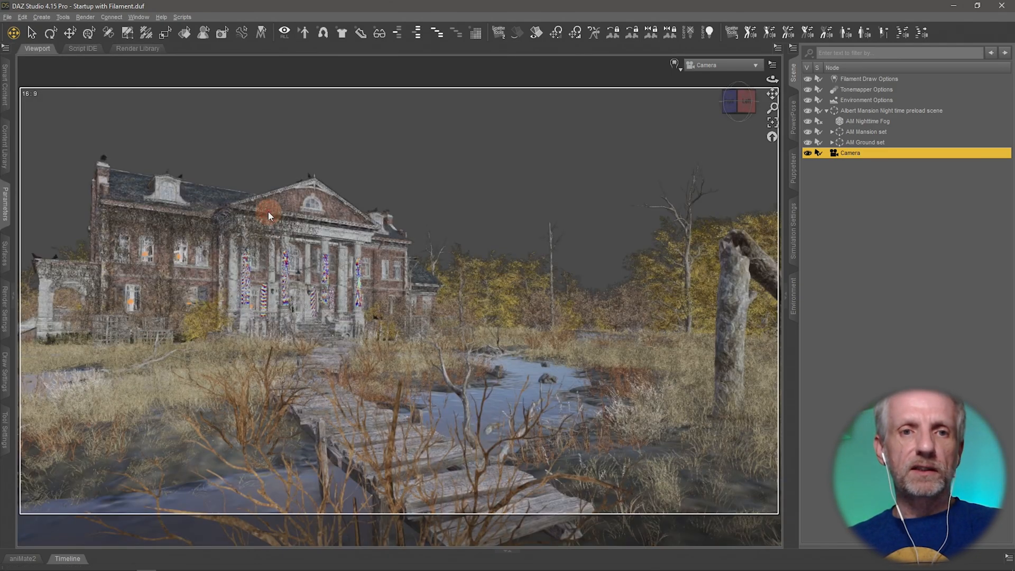
pyautogui.moveTo(10, 146)
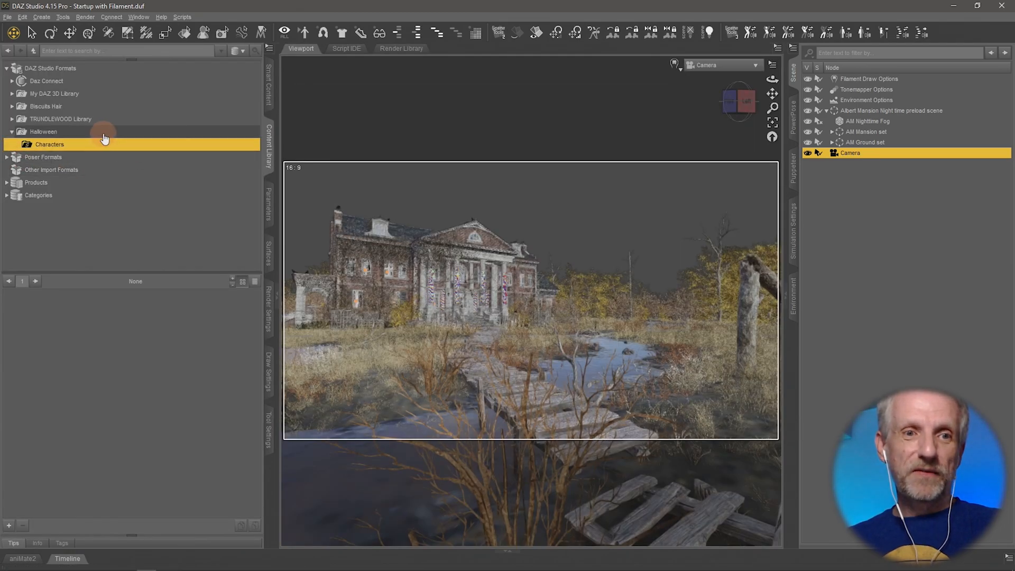
# Save the scene as 'Master v1' in the Desktop Halloween folder
pyautogui.click(44, 131)
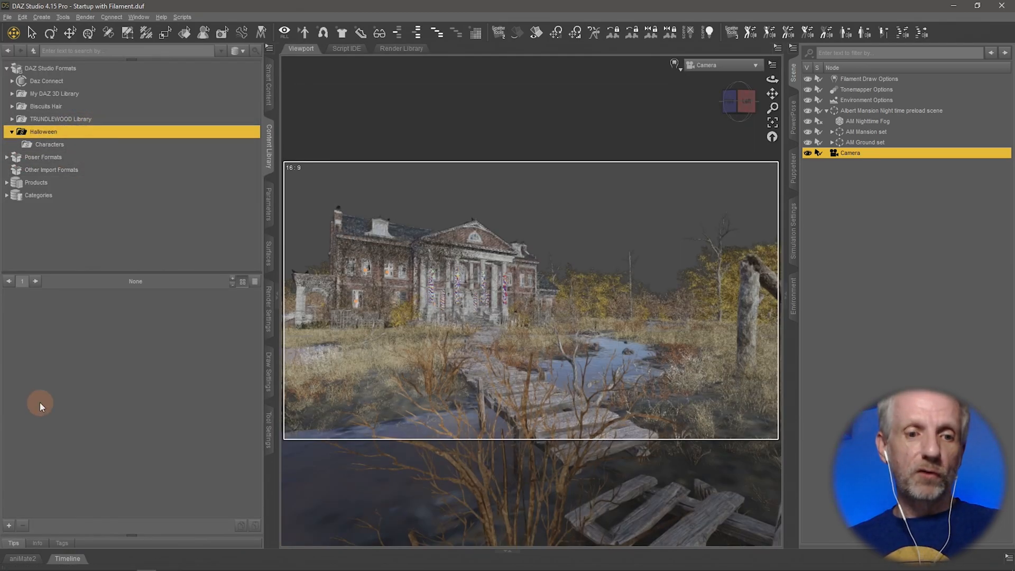
pyautogui.click(9, 525)
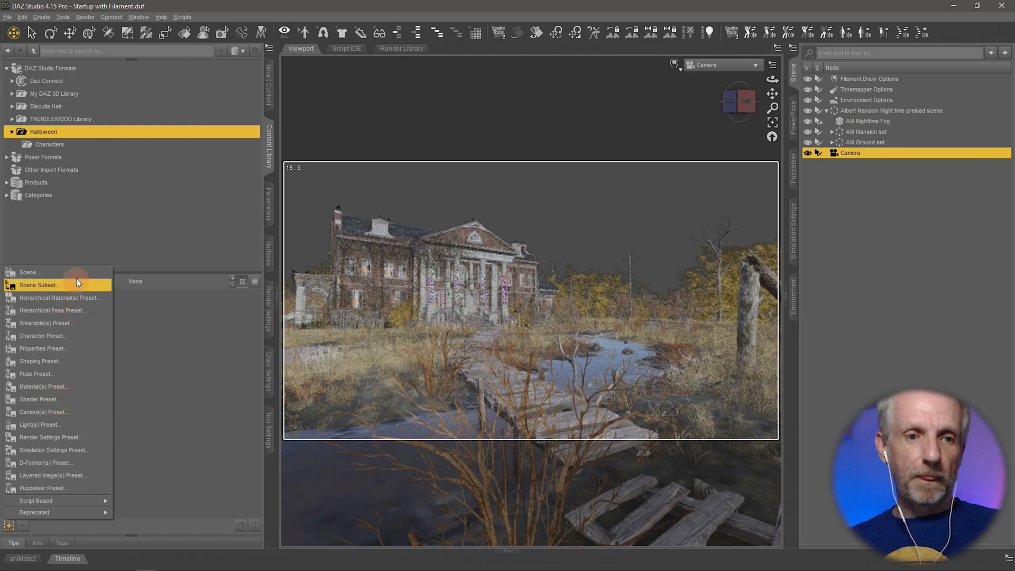
pyautogui.click(40, 284)
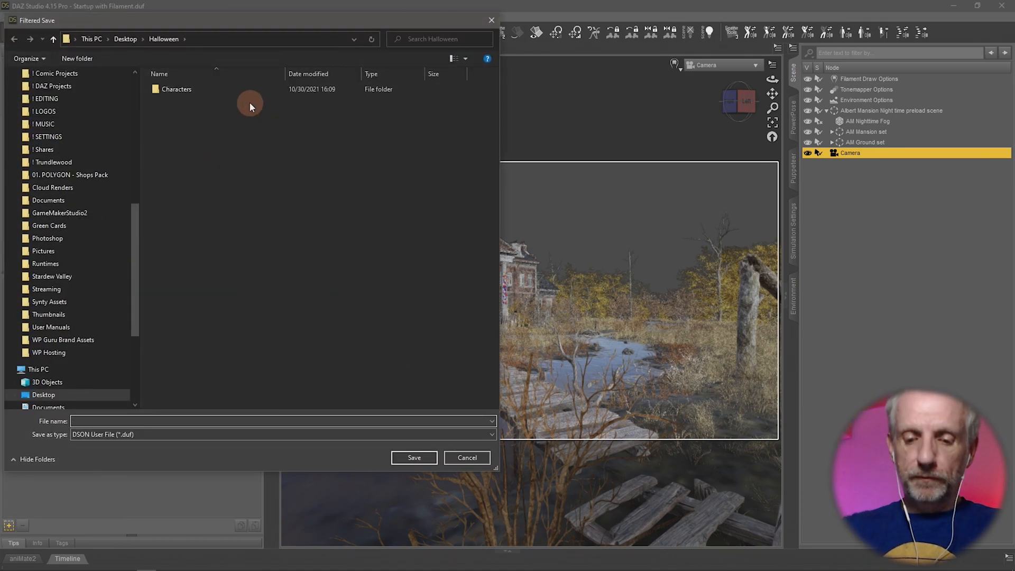
pyautogui.write('Master v1')
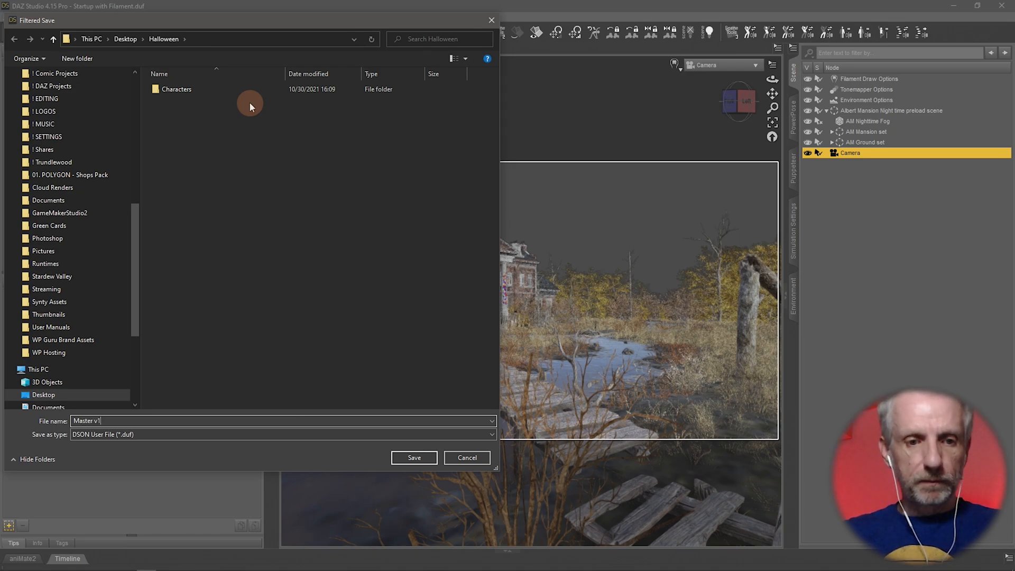
pyautogui.click(413, 458)
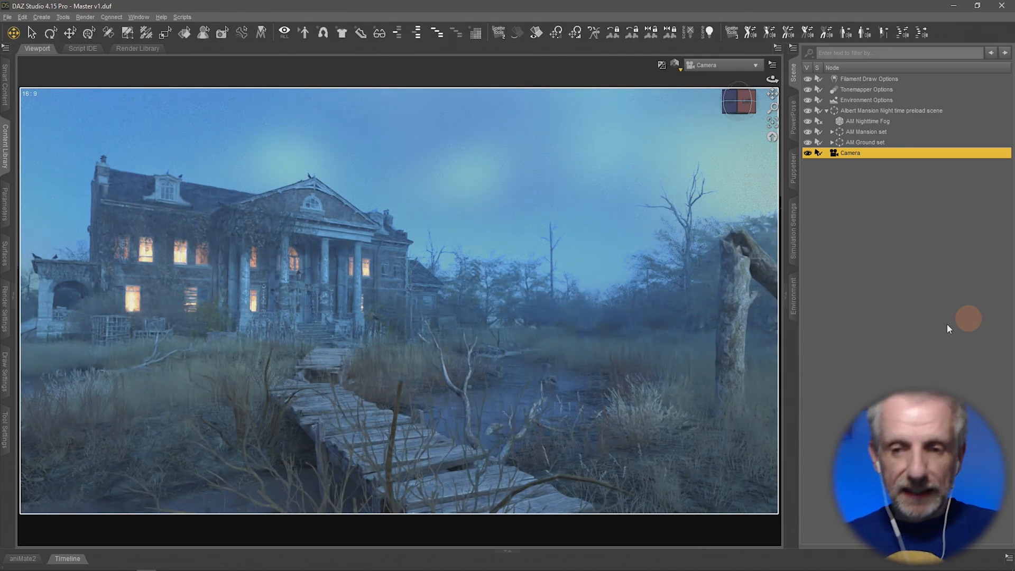
pyautogui.moveTo(457, 308)
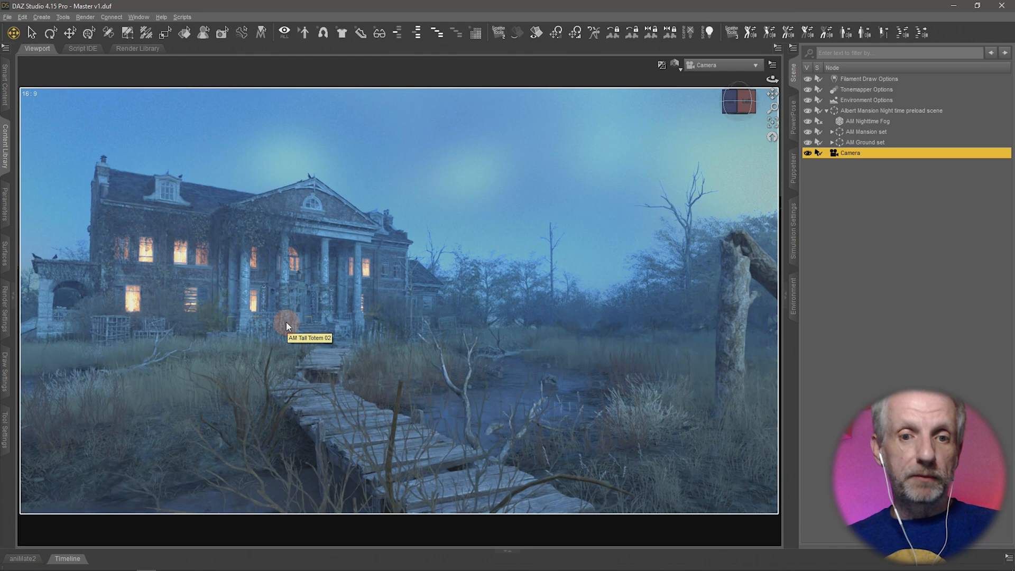
pyautogui.moveTo(211, 273)
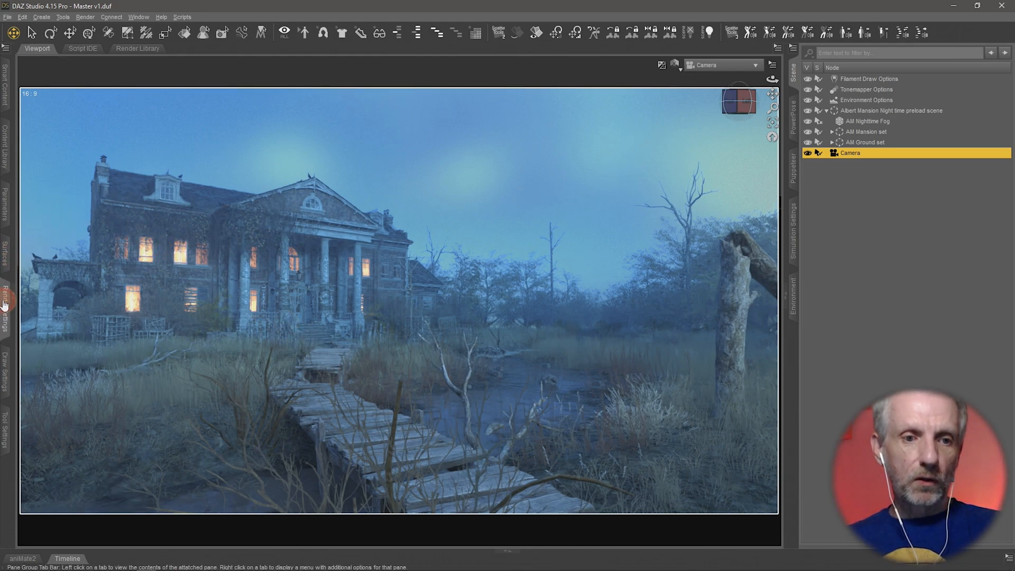
# Show the environment render settings and select the AM Nighttime Fog node
pyautogui.click(6, 294)
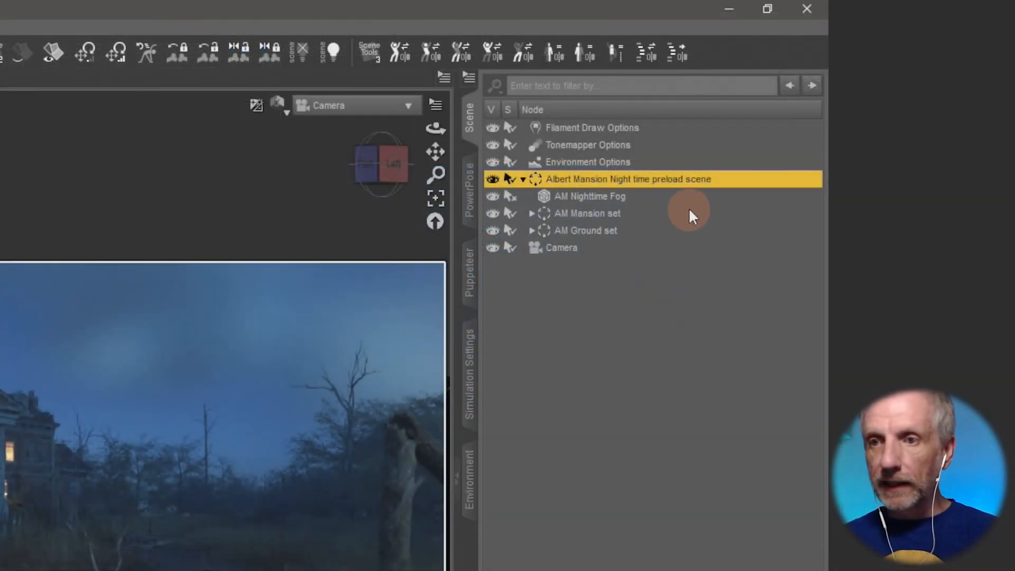
pyautogui.click(589, 197)
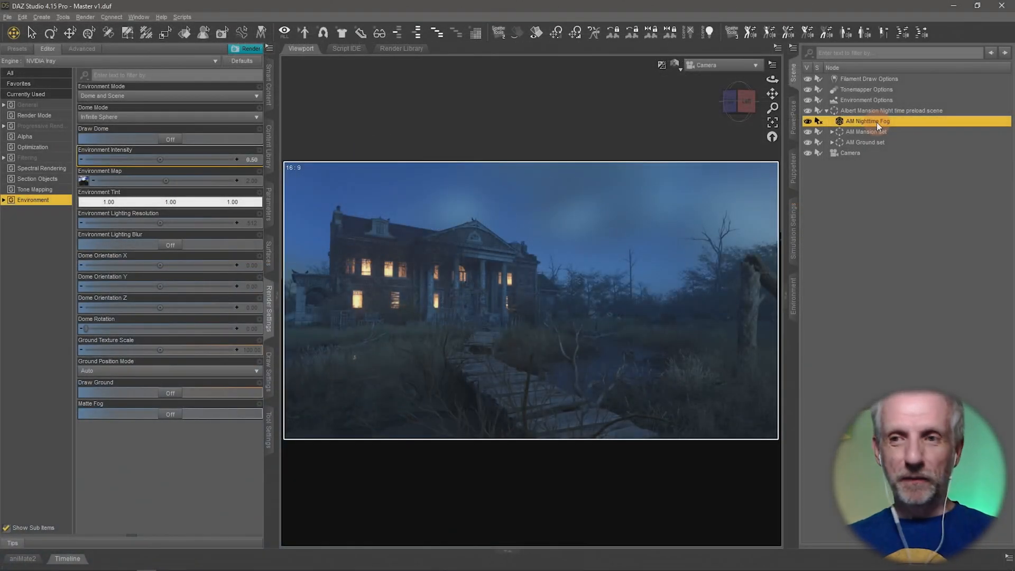
# Hide the AM Nighttime Fog so the mansion previews mist-free
pyautogui.click(808, 120)
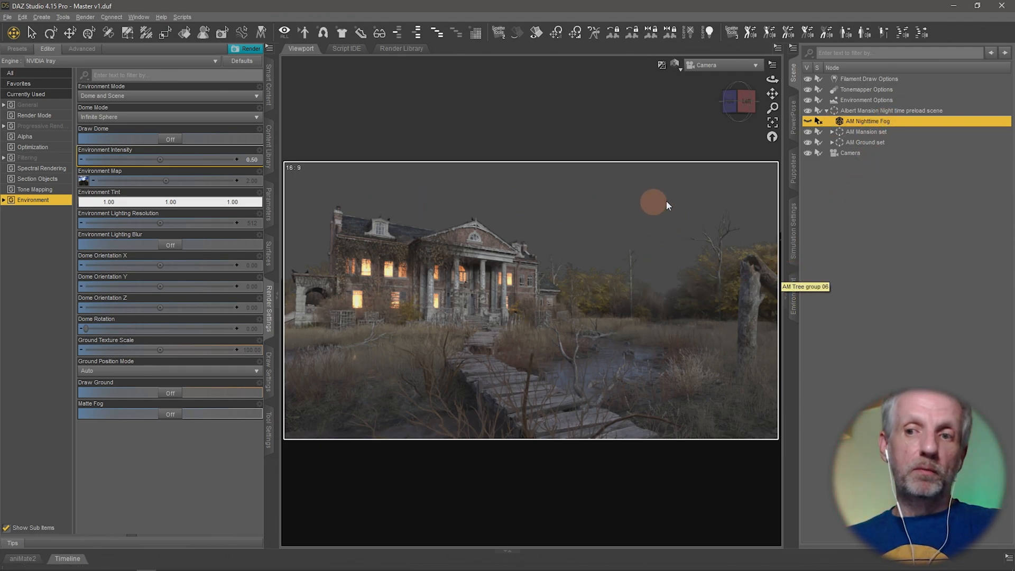
pyautogui.moveTo(708, 216)
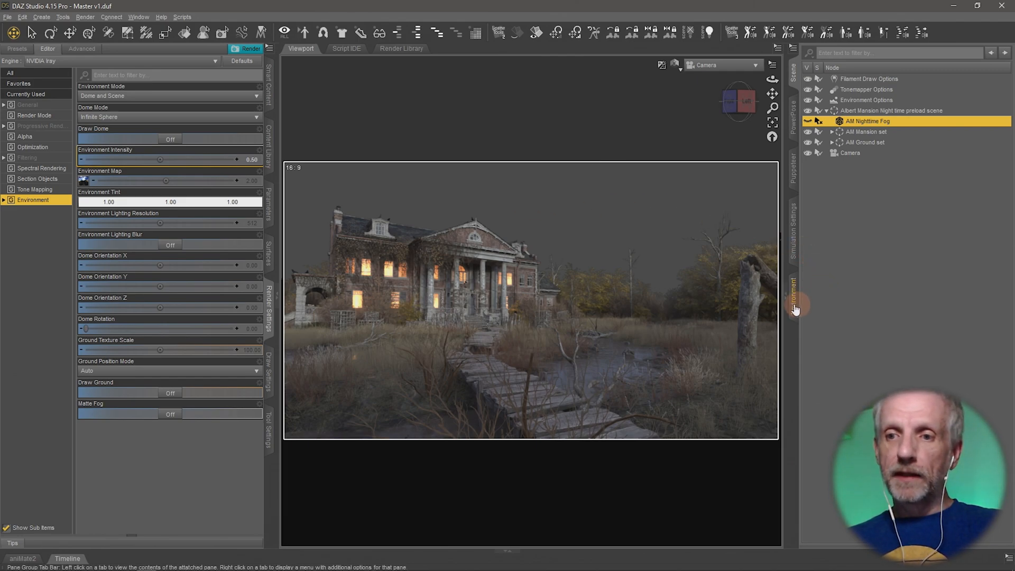
pyautogui.moveTo(795, 308)
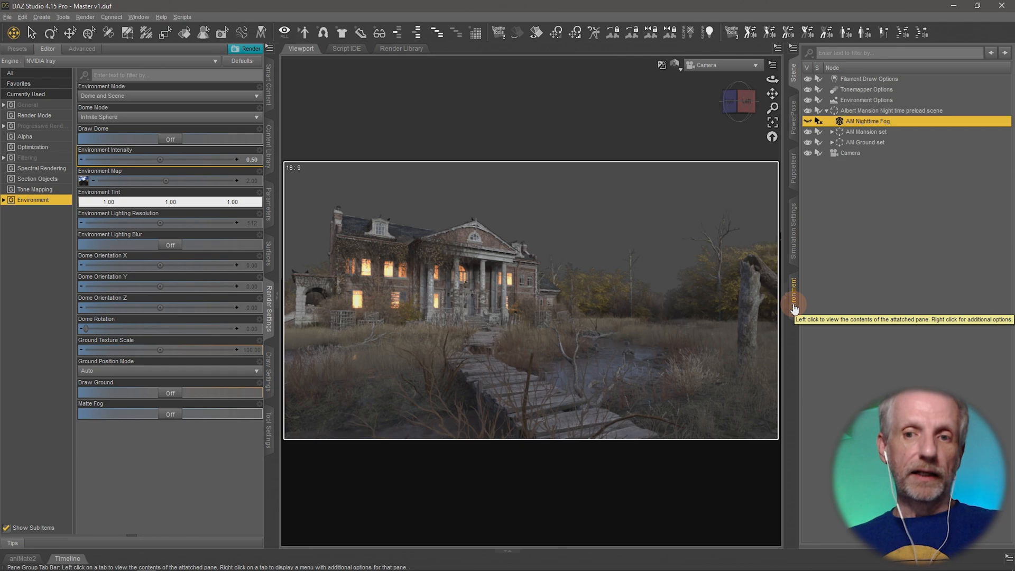
pyautogui.moveTo(670, 208)
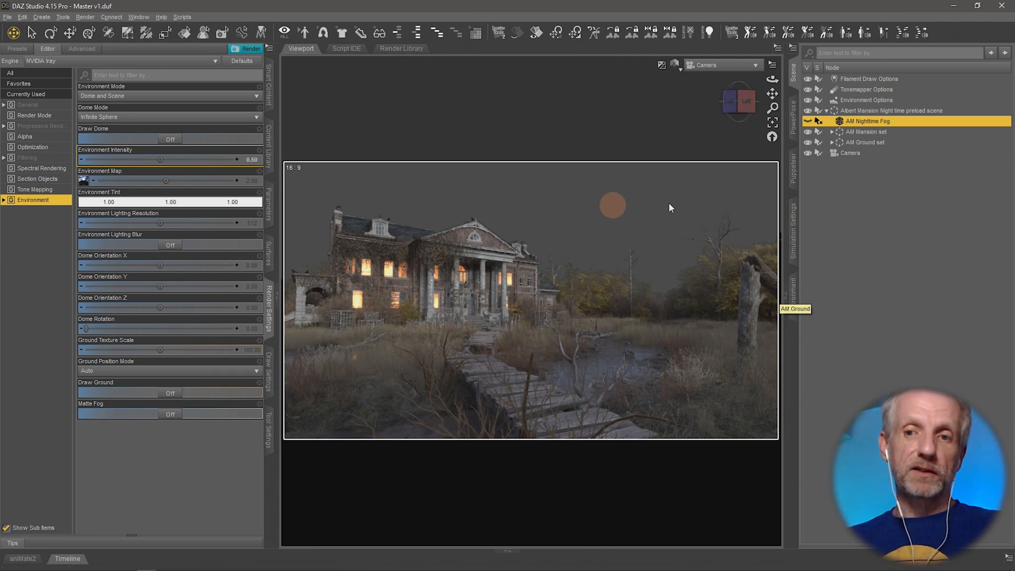
pyautogui.moveTo(794, 296)
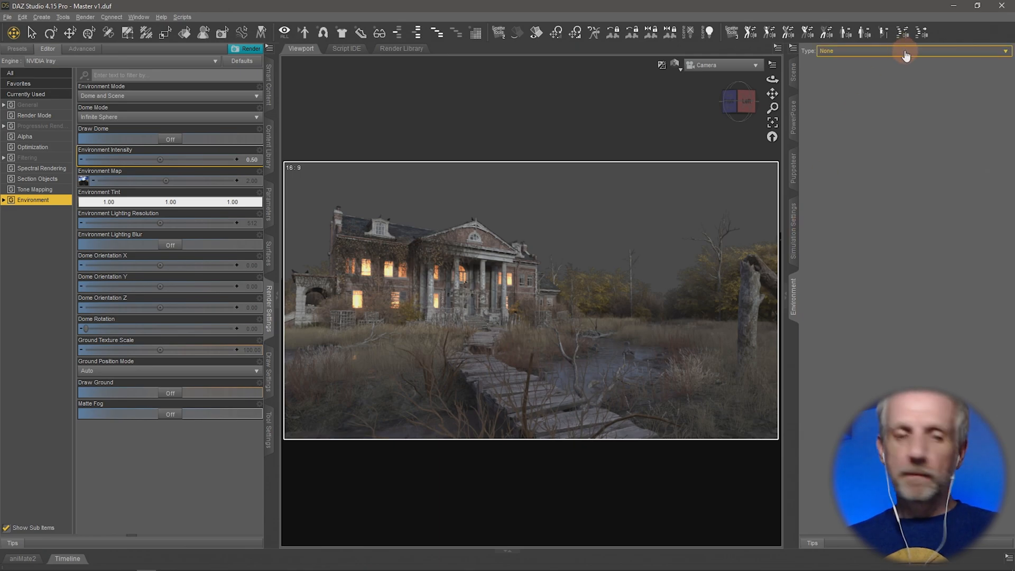
# Switch the environment to Backdrop with a dark blue background colour
pyautogui.click(906, 50)
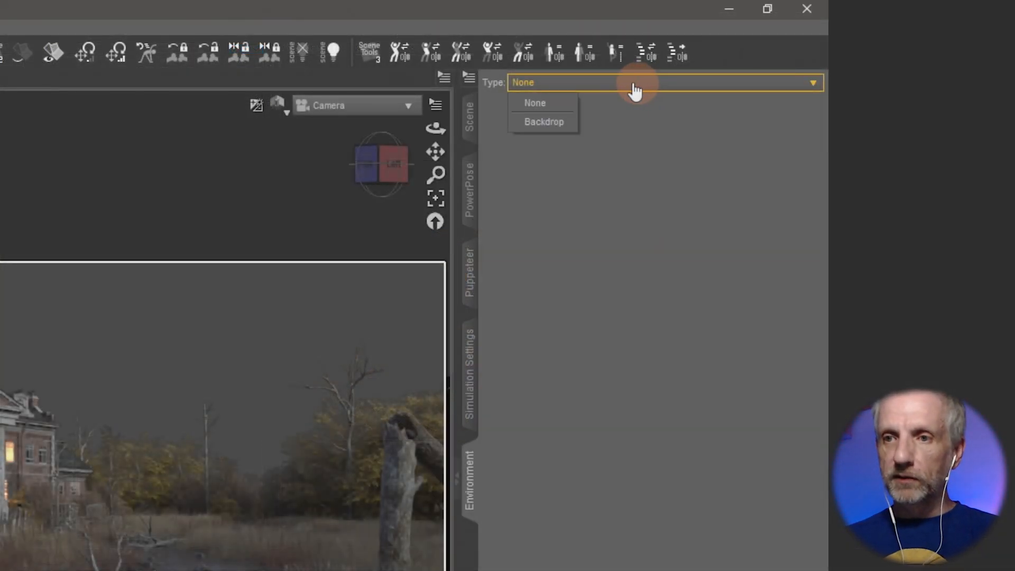
pyautogui.click(544, 121)
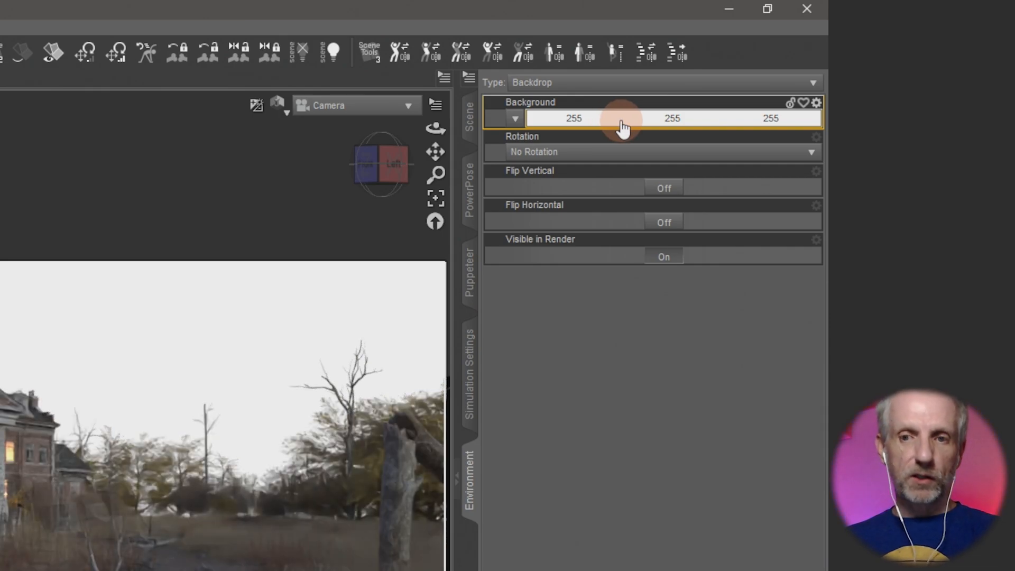
pyautogui.click(621, 117)
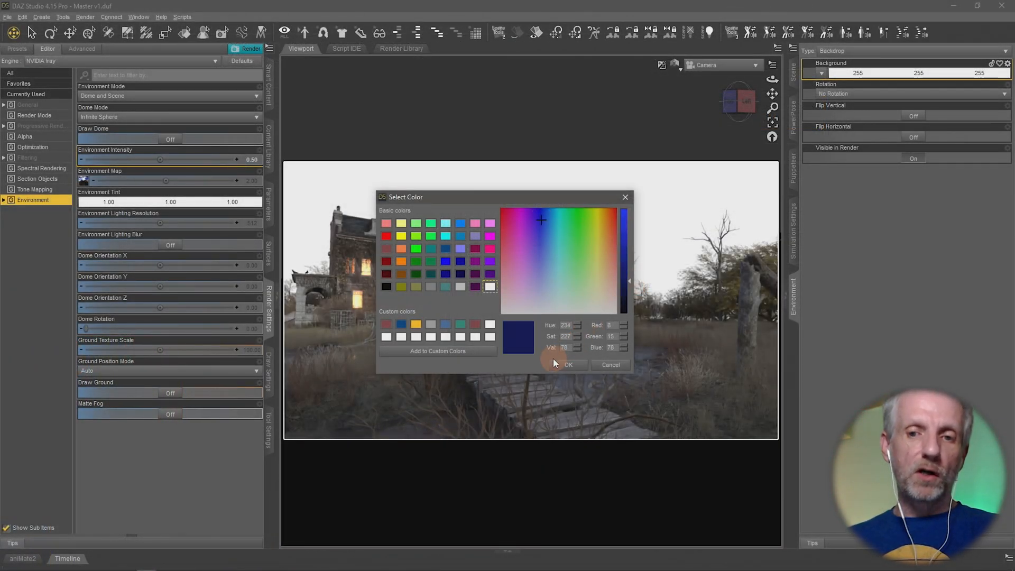
pyautogui.click(567, 365)
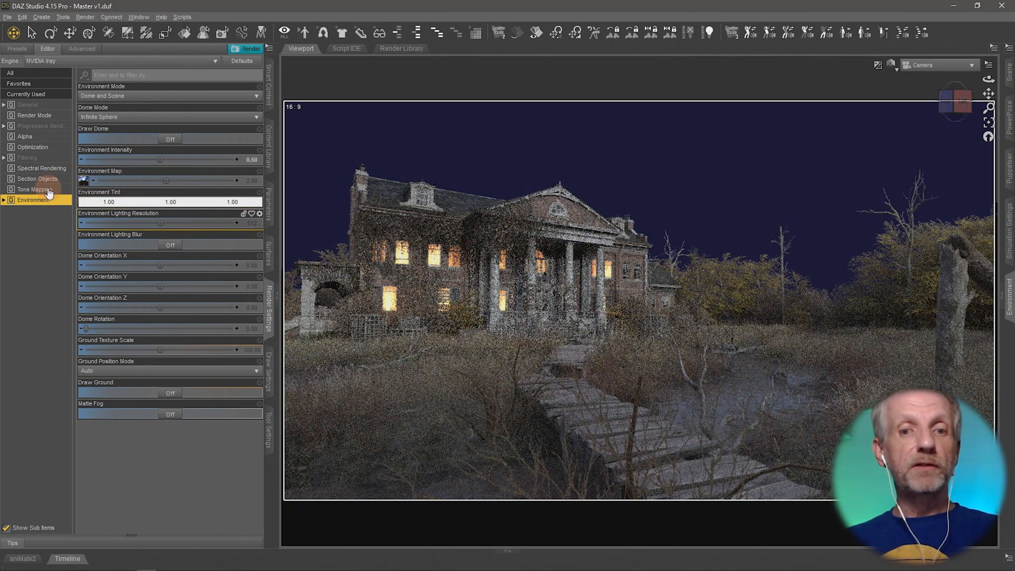
# Show the Tone Mapping settings with exposure, white point, burn highlights and gamma
pyautogui.click(33, 189)
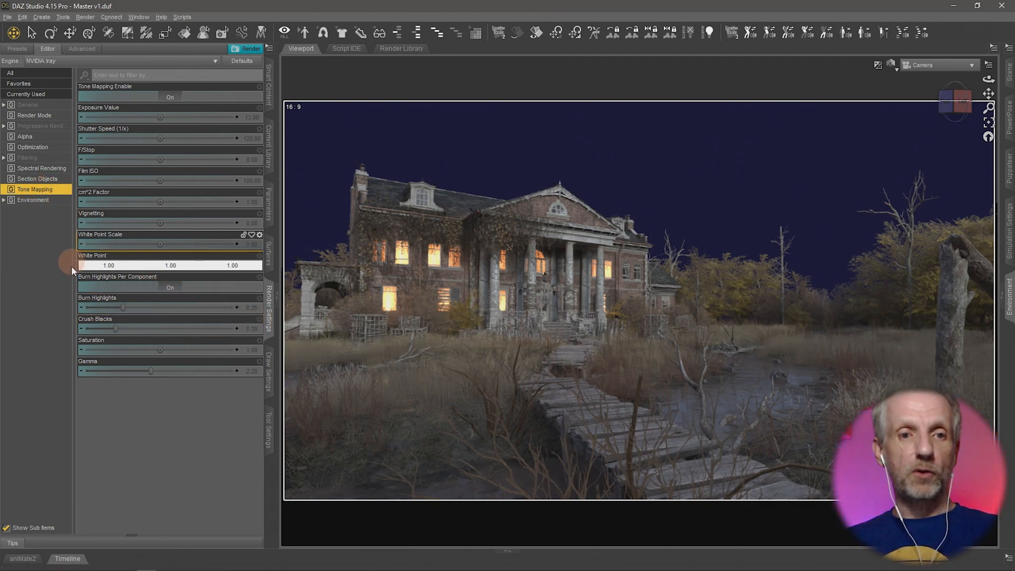
pyautogui.moveTo(174, 432)
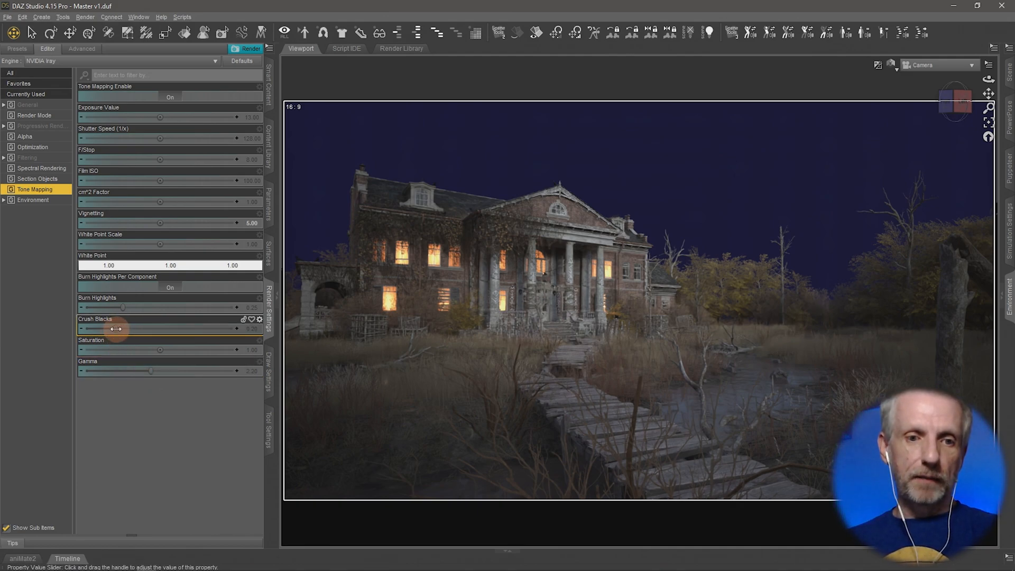
# Raise Crush Blacks slightly and lower the tone-mapping Saturation to 0.44
pyautogui.moveTo(117, 328); pyautogui.dragTo(150, 328)
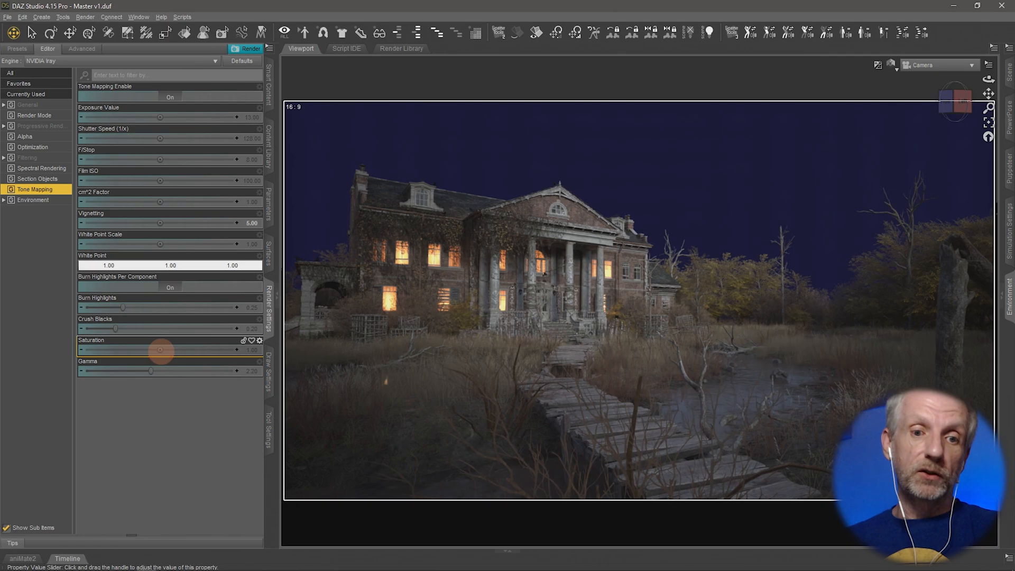
pyautogui.moveTo(162, 350); pyautogui.dragTo(128, 350)
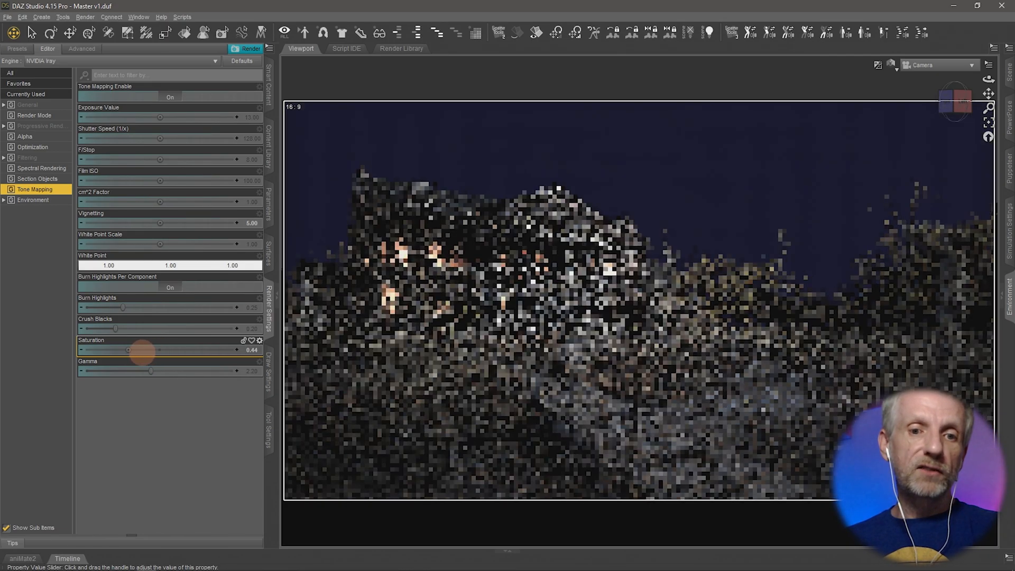